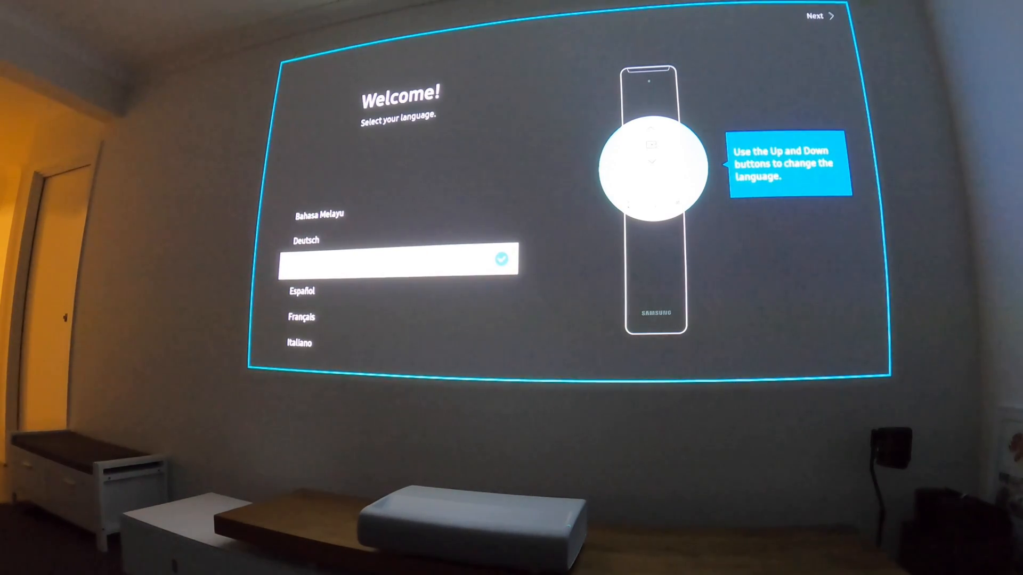
Choose the language and advance to the 'set up Projector 5119 with SmartThings' screen
{"action": "left_click", "coordinate": [820, 16]}
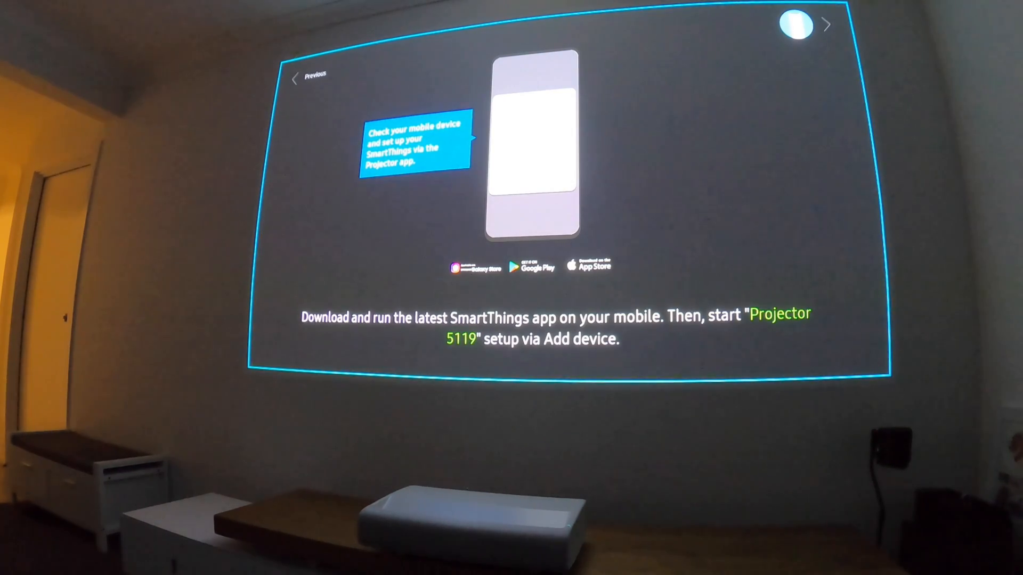
Add the projector in SmartThings until 'Let's get started with your Screen' appears
{"action": "left_click", "coordinate": [798, 25]}
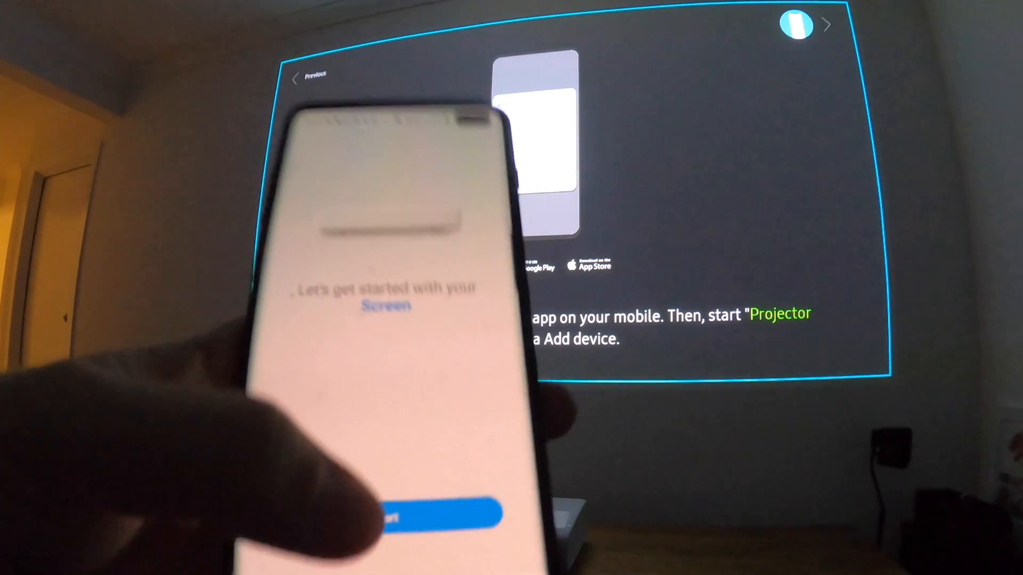
{"action": "left_click", "coordinate": [385, 514]}
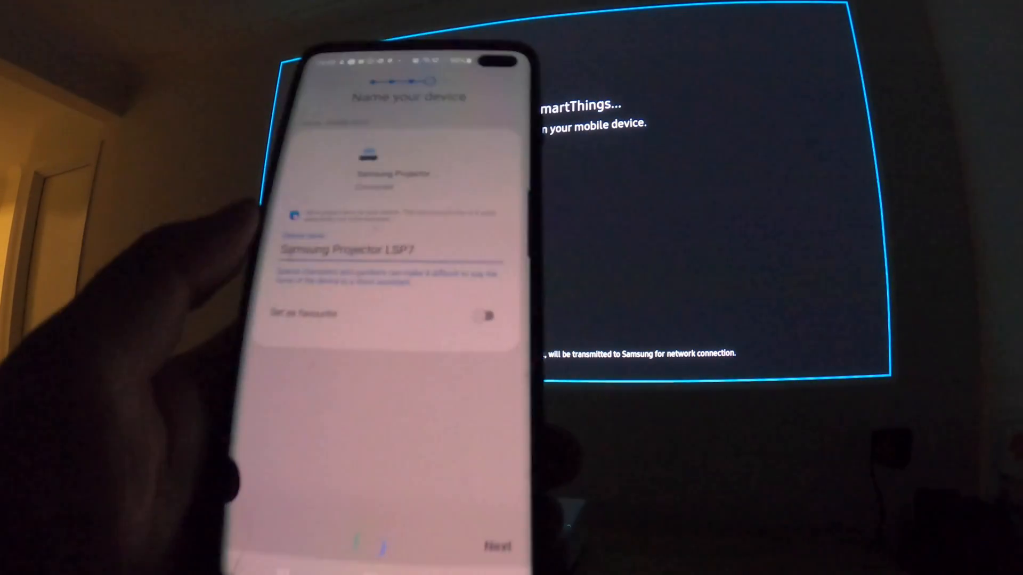
Accept the name 'Samsung Projector LSP7' and begin connecting to the projector
{"action": "left_click", "coordinate": [497, 546]}
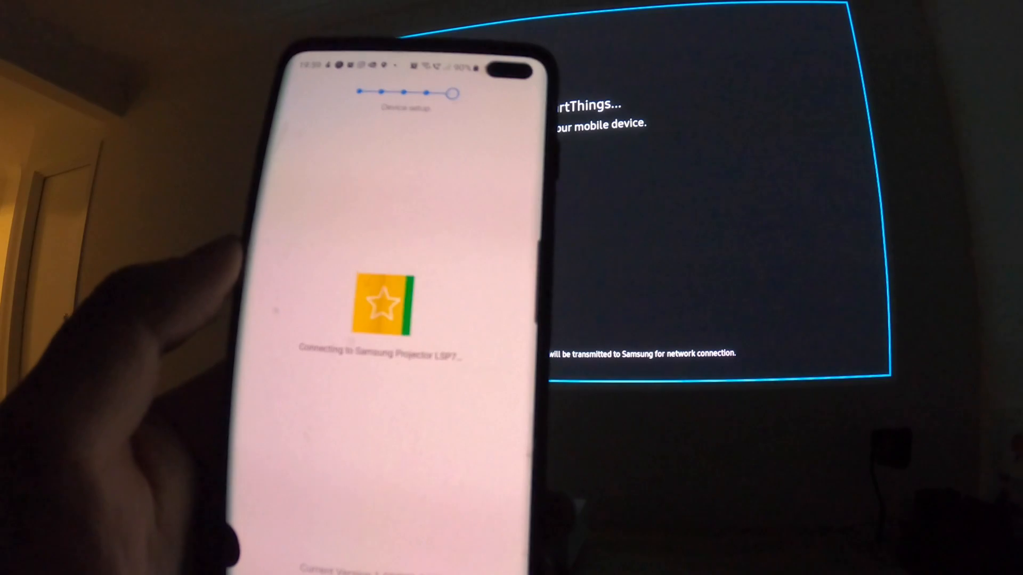